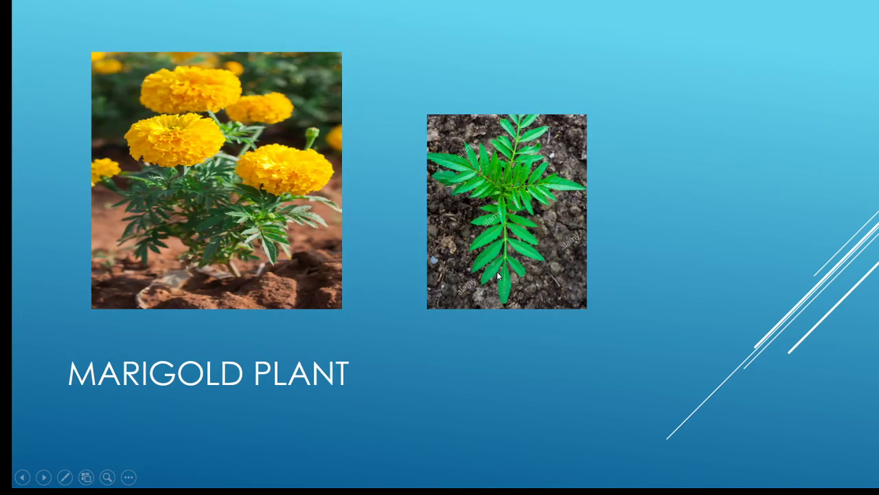
{"action": "mouse_move", "coordinate": [279, 102]}
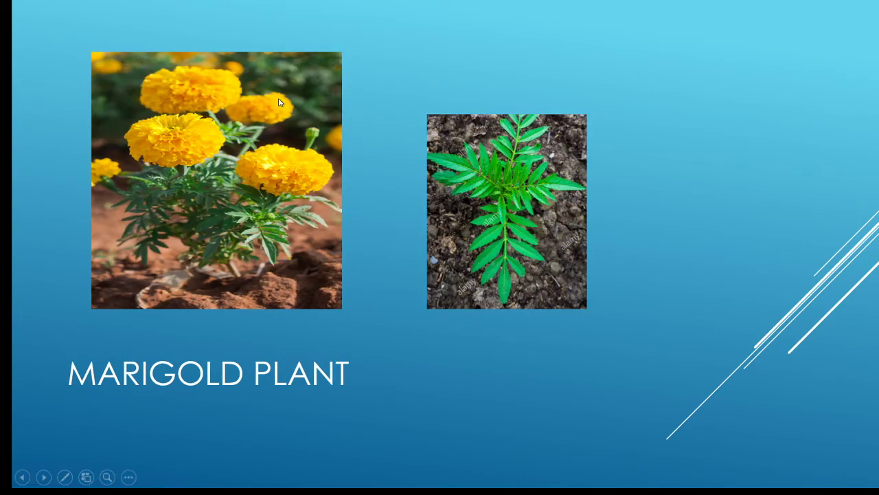
{"action": "mouse_move", "coordinate": [316, 235]}
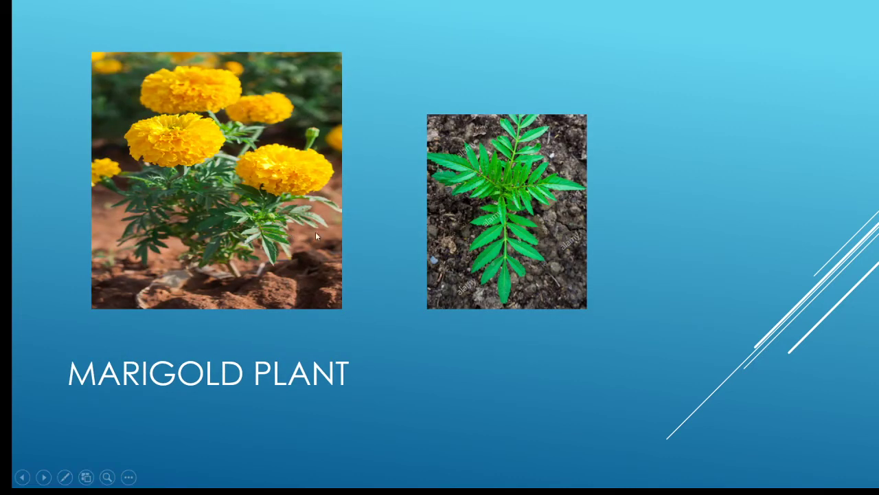
{"action": "mouse_move", "coordinate": [555, 268]}
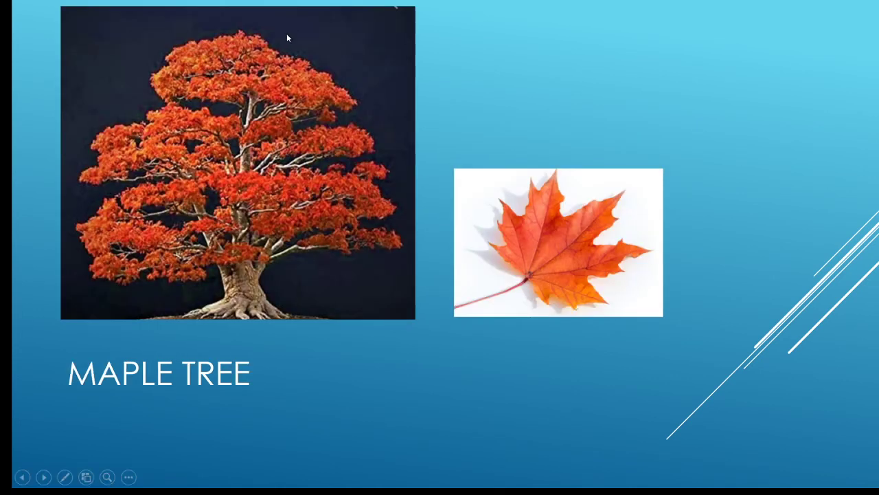
{"action": "mouse_move", "coordinate": [591, 270]}
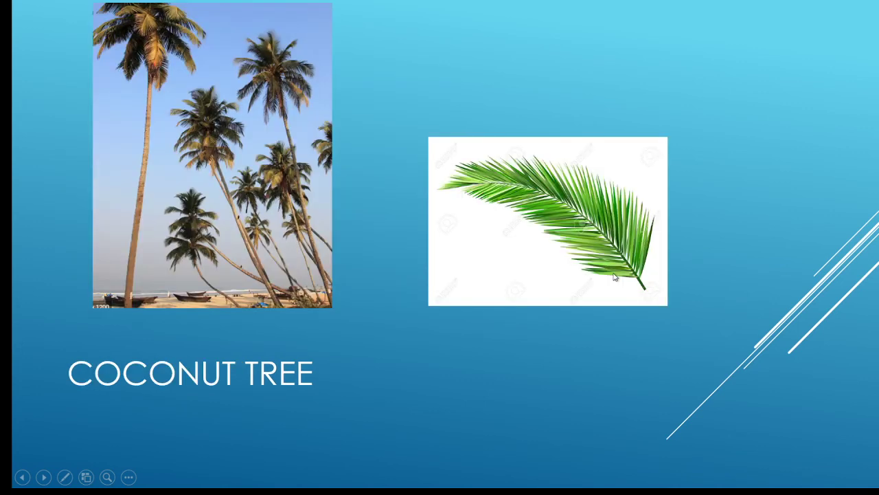
{"action": "mouse_move", "coordinate": [397, 179]}
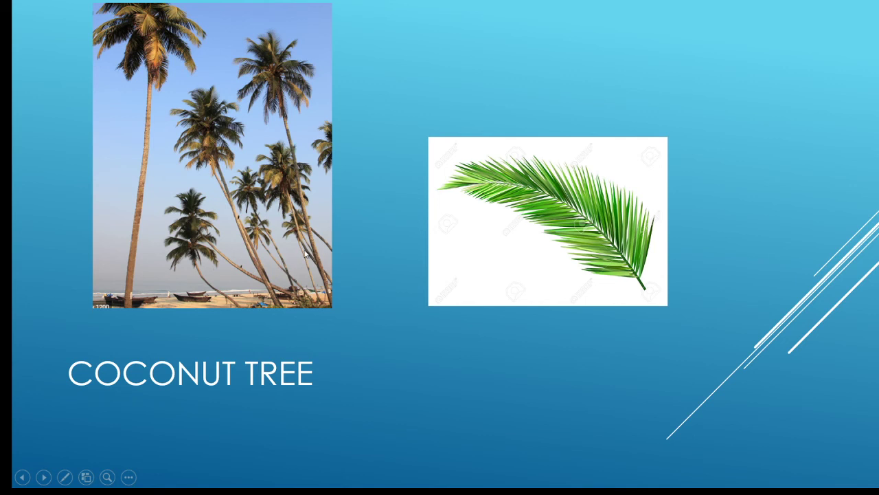
{"action": "mouse_move", "coordinate": [291, 226]}
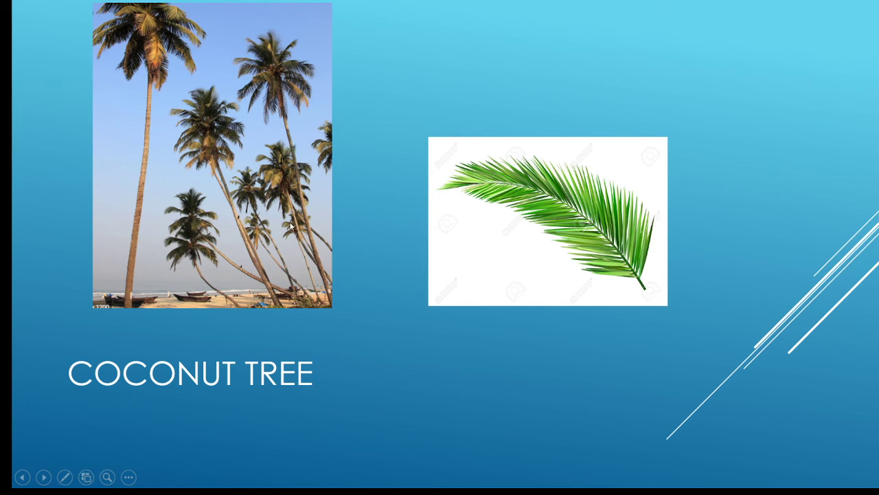
{"action": "mouse_move", "coordinate": [290, 186]}
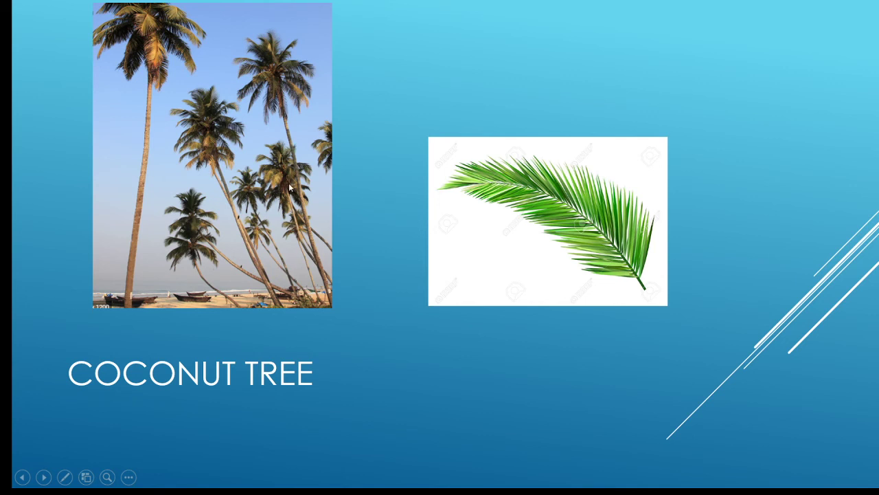
{"action": "mouse_move", "coordinate": [644, 259]}
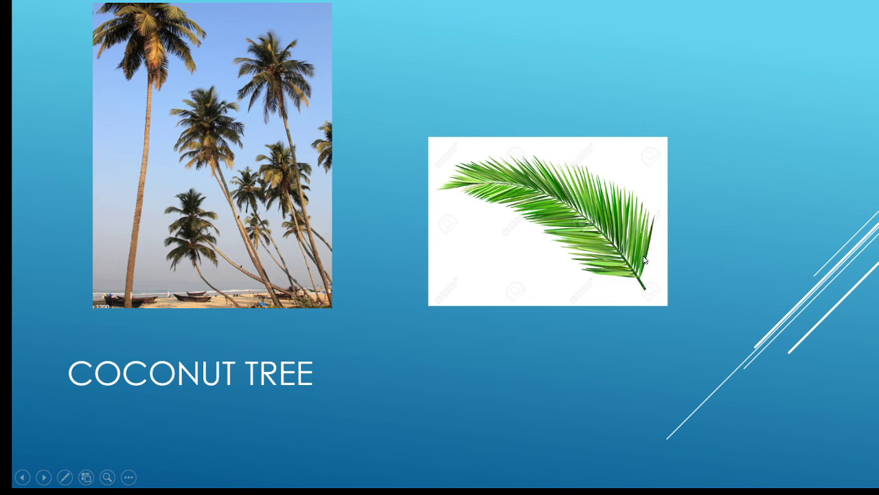